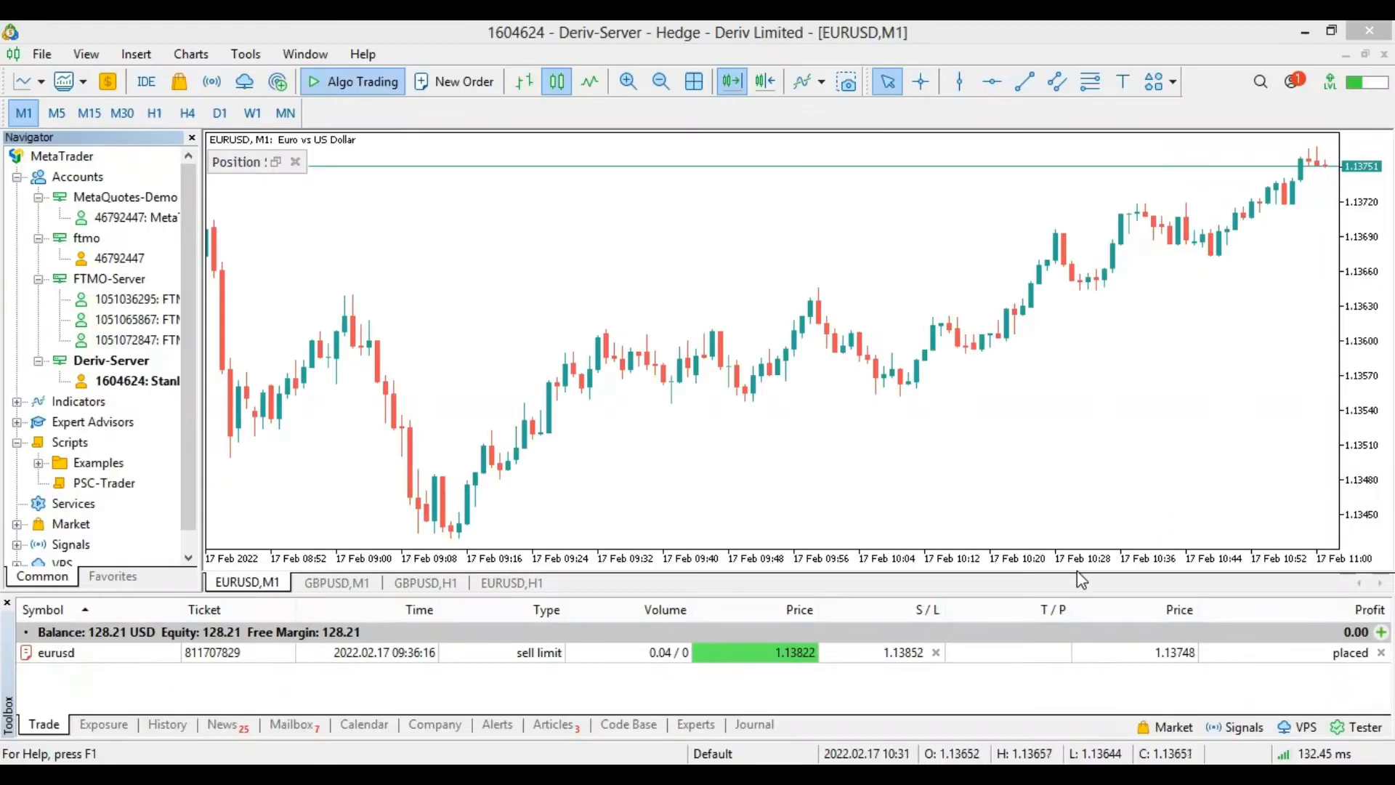
pyautogui.moveTo(1005, 552)
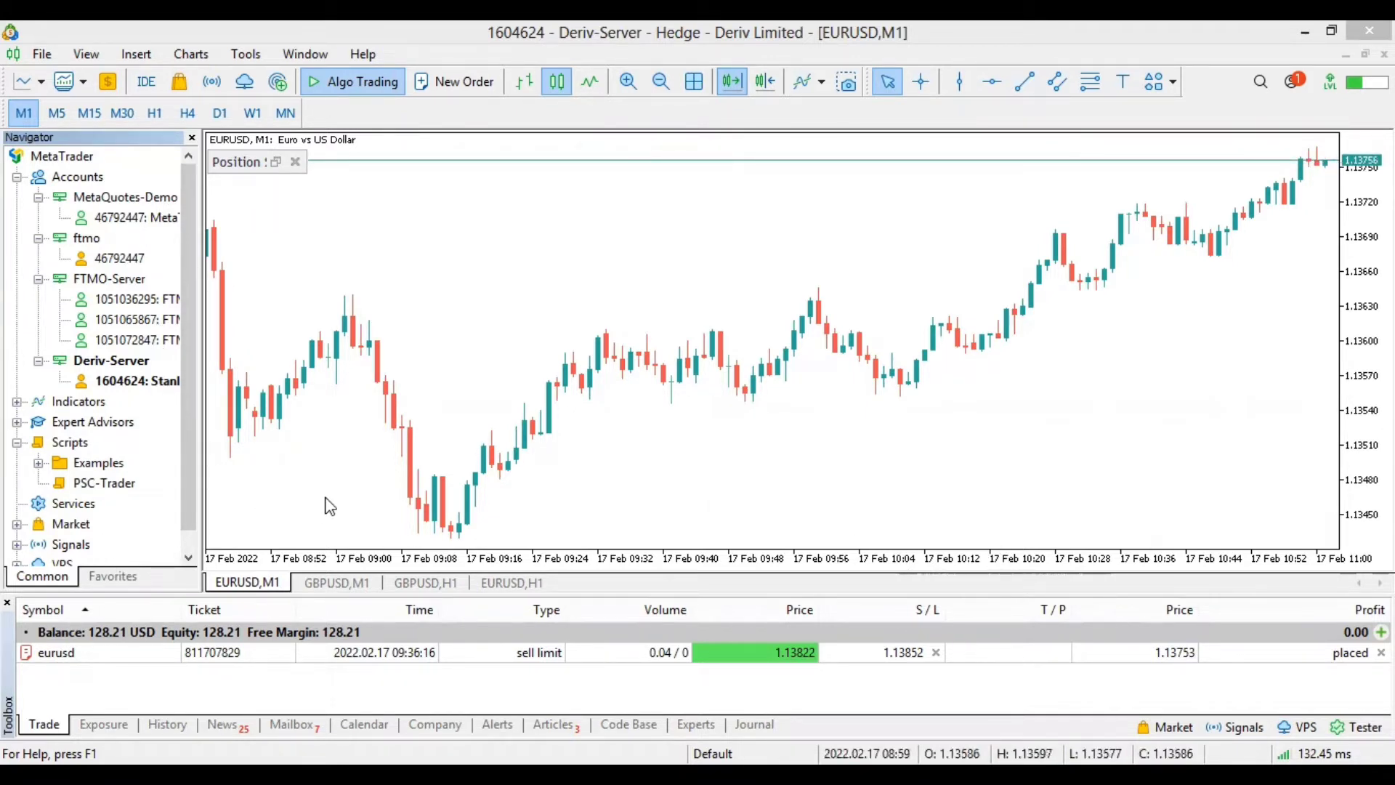
pyautogui.moveTo(501, 462)
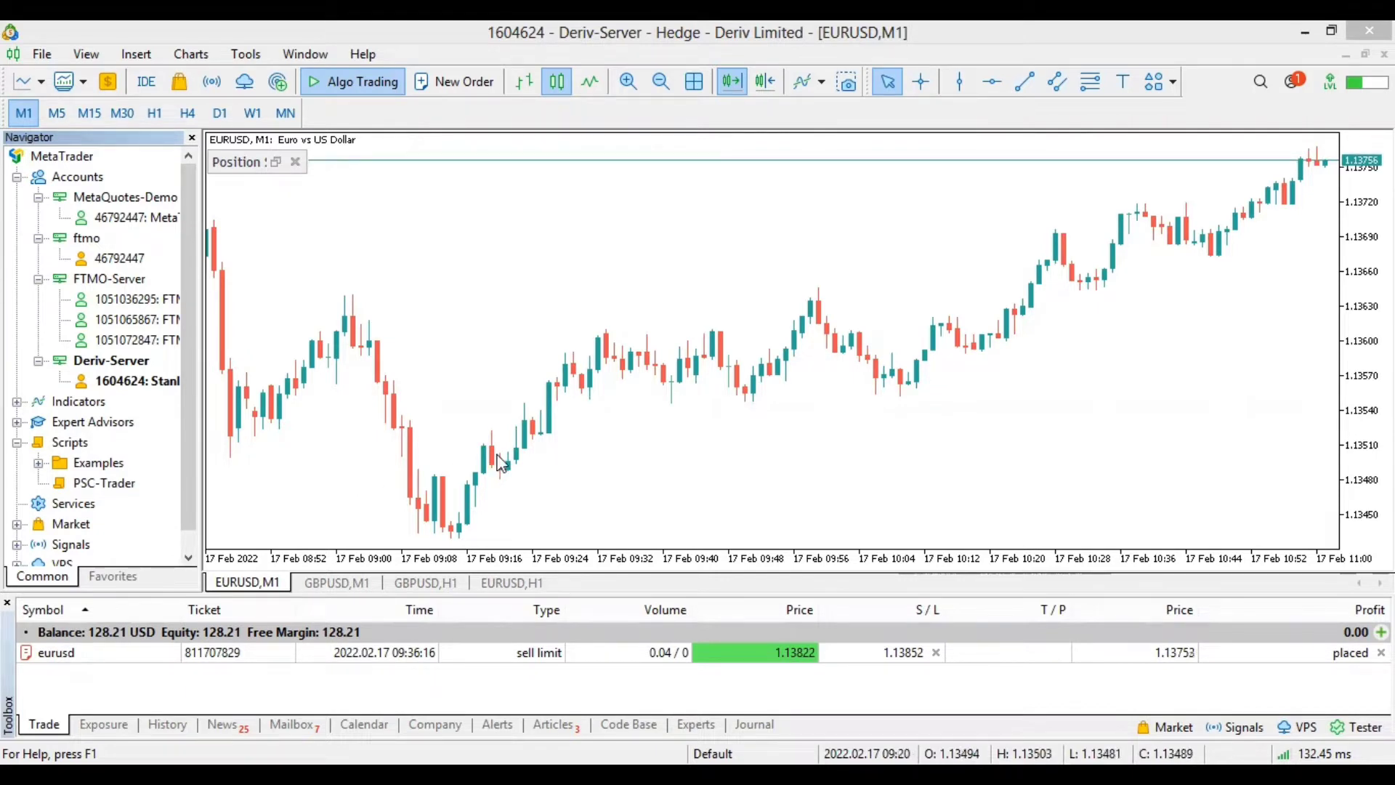
pyautogui.moveTo(584, 34)
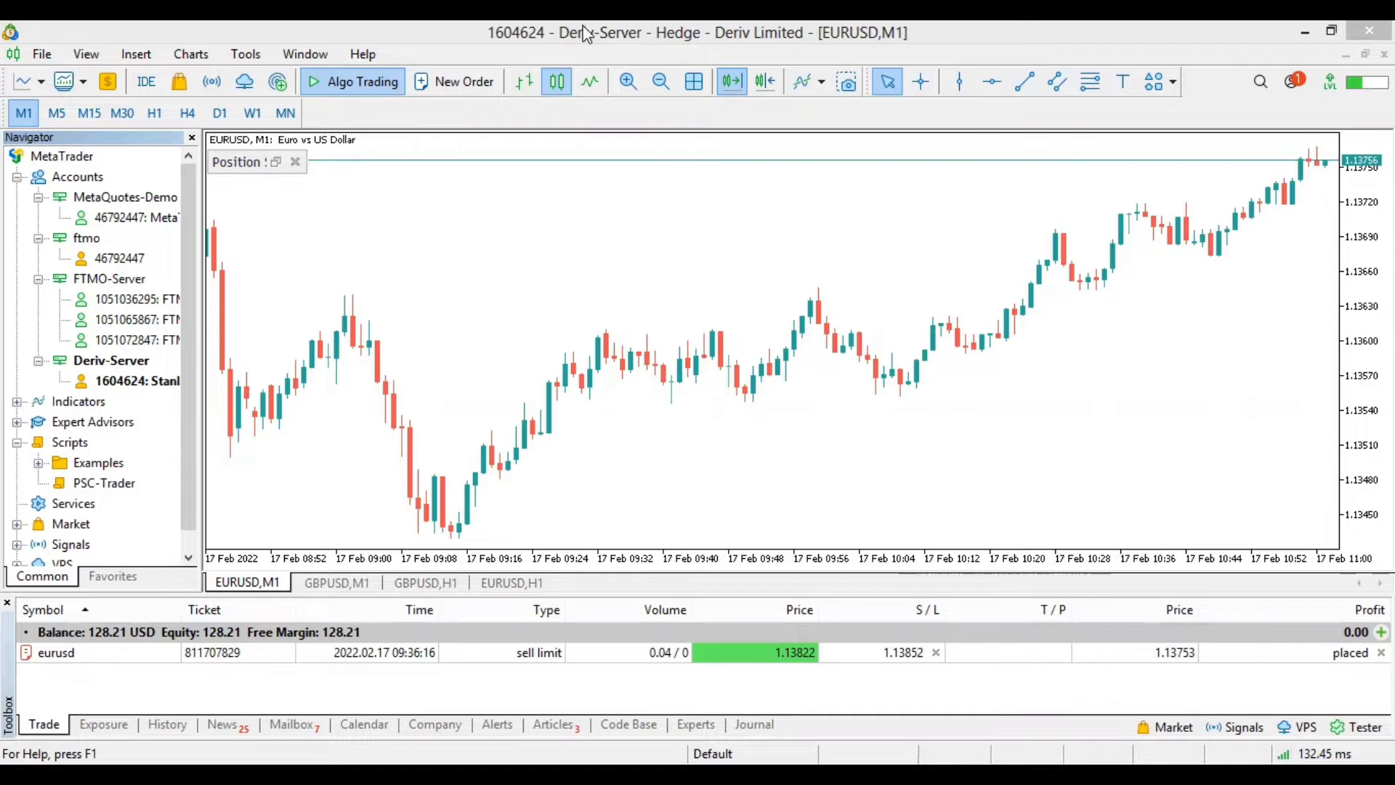
pyautogui.moveTo(616, 295)
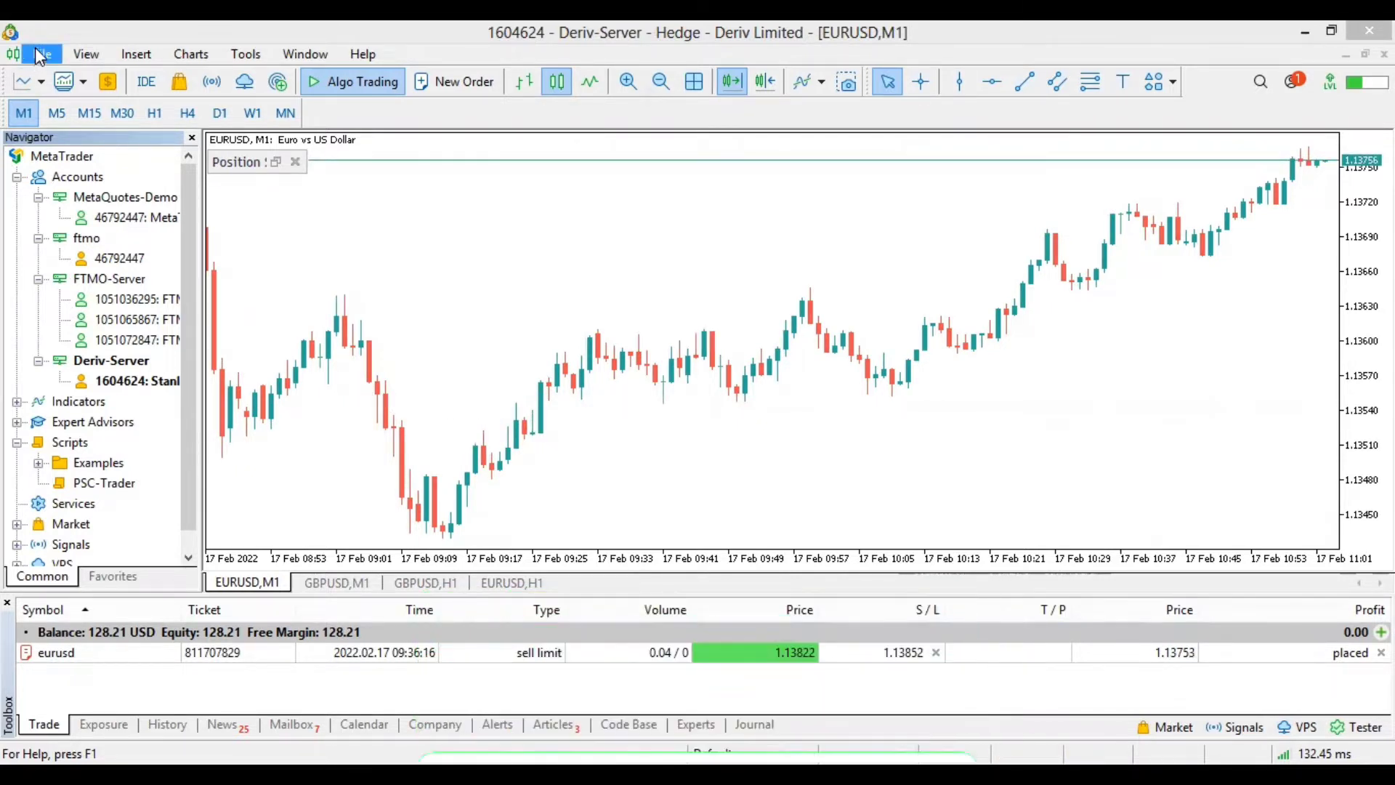
# Open the File menu over the EURUSD chart
pyautogui.click(40, 53)
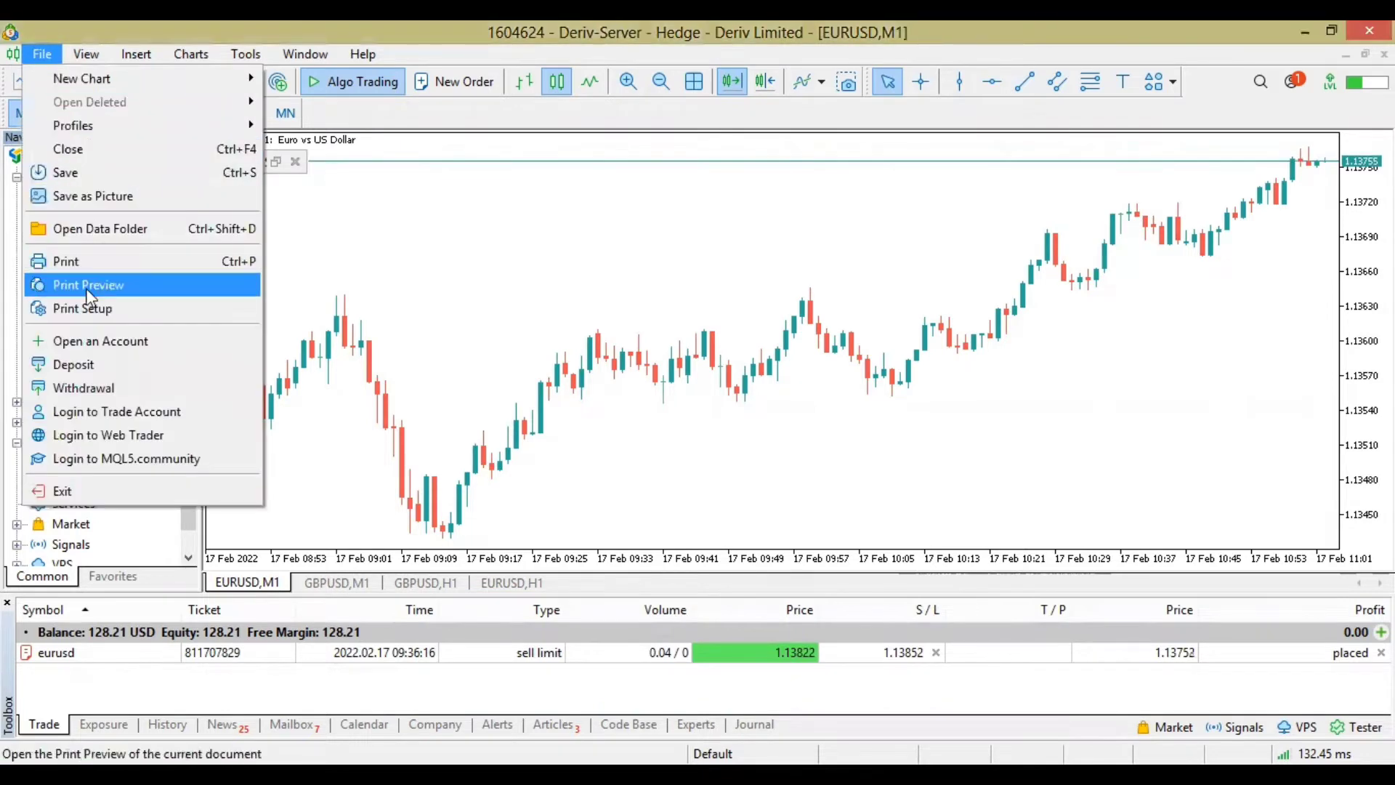
pyautogui.moveTo(100, 340)
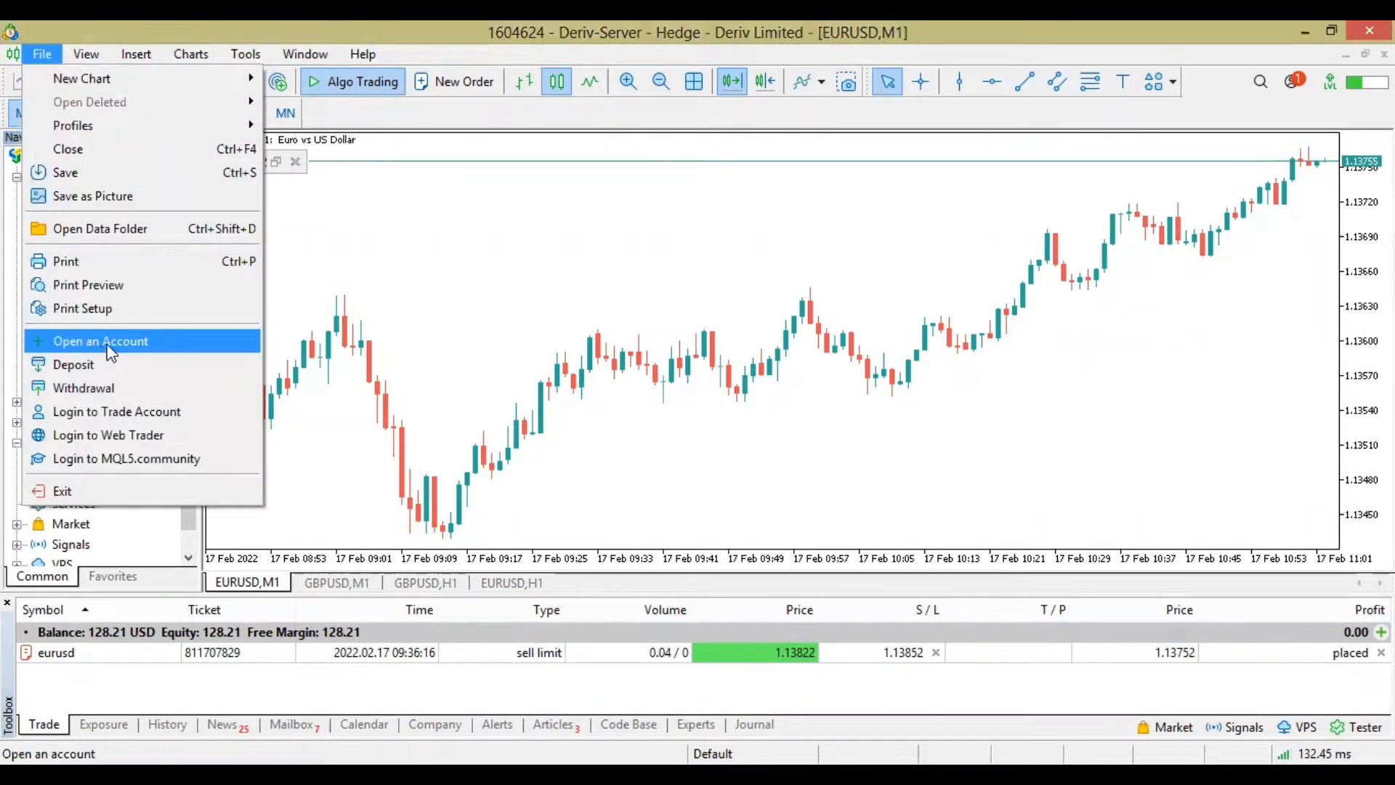
# Launch Open an Account, search the company list for 'de' and pick Deriv Limited
pyautogui.click(101, 340)
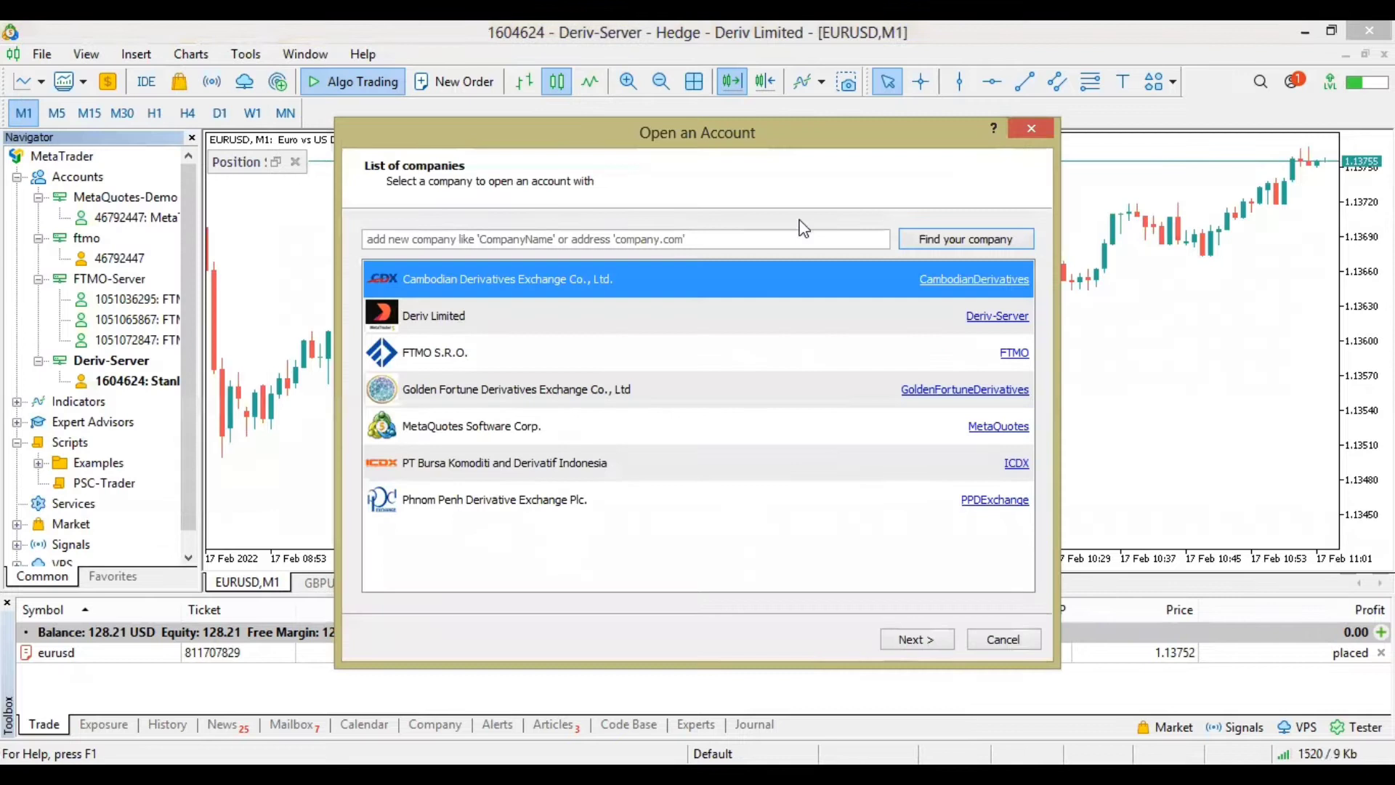
pyautogui.click(624, 238)
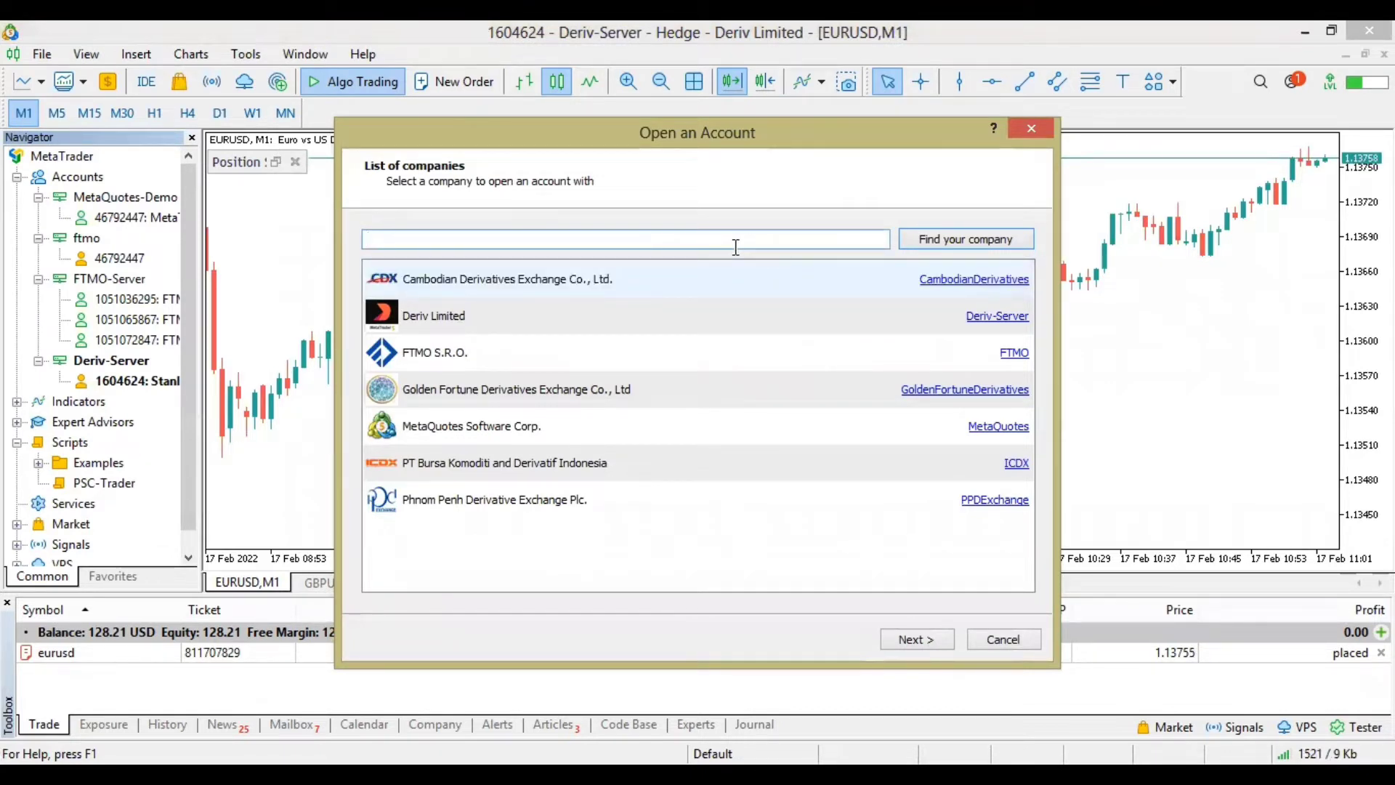
pyautogui.click(623, 238)
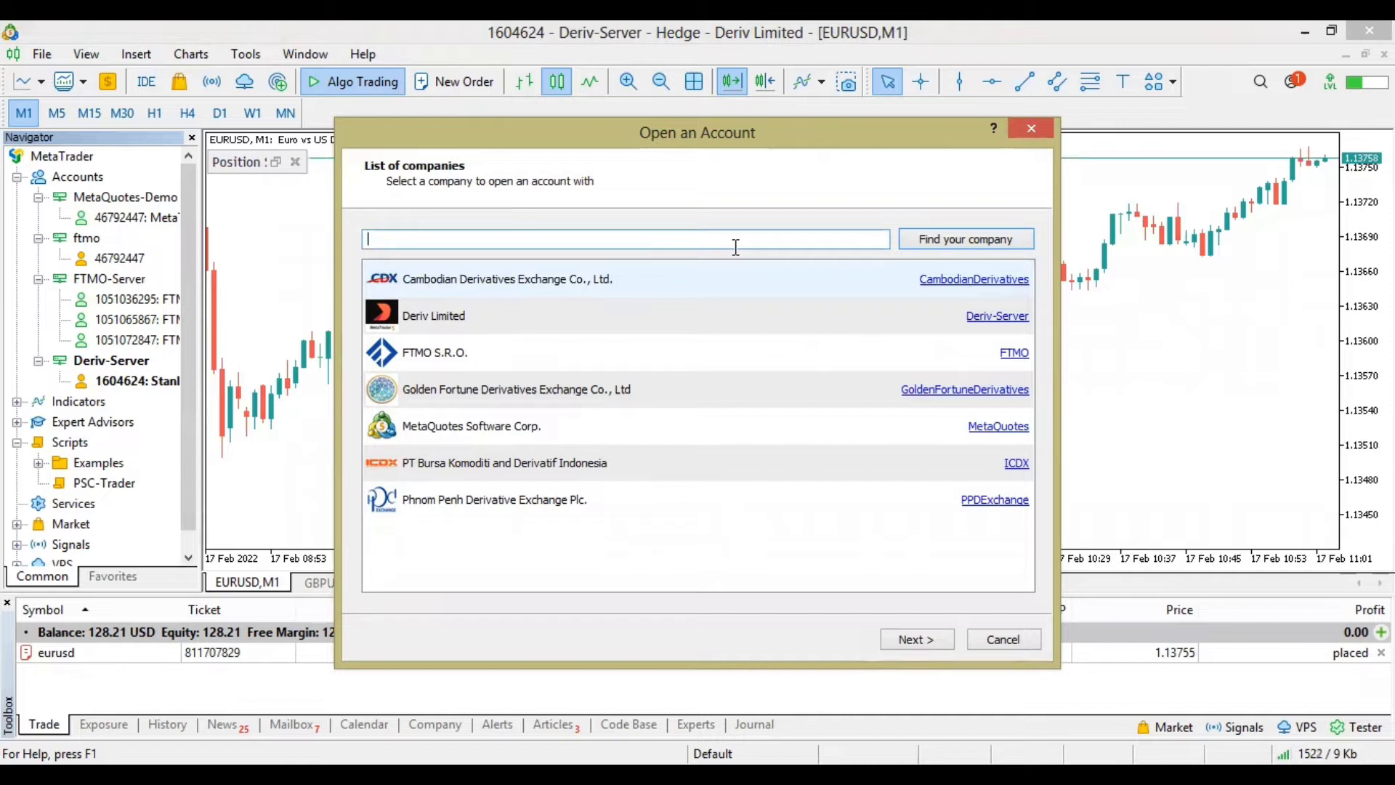
pyautogui.moveTo(523, 348)
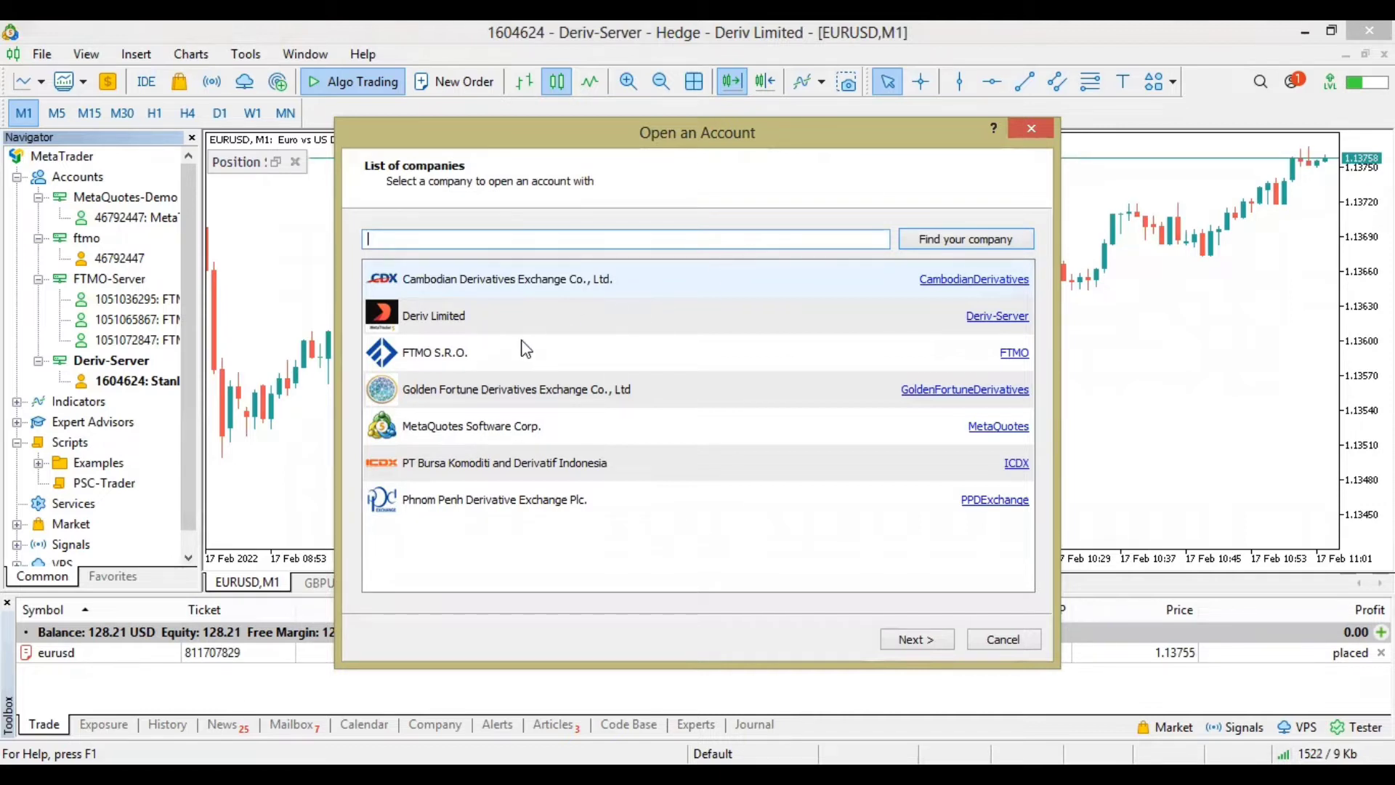
pyautogui.write('ft')
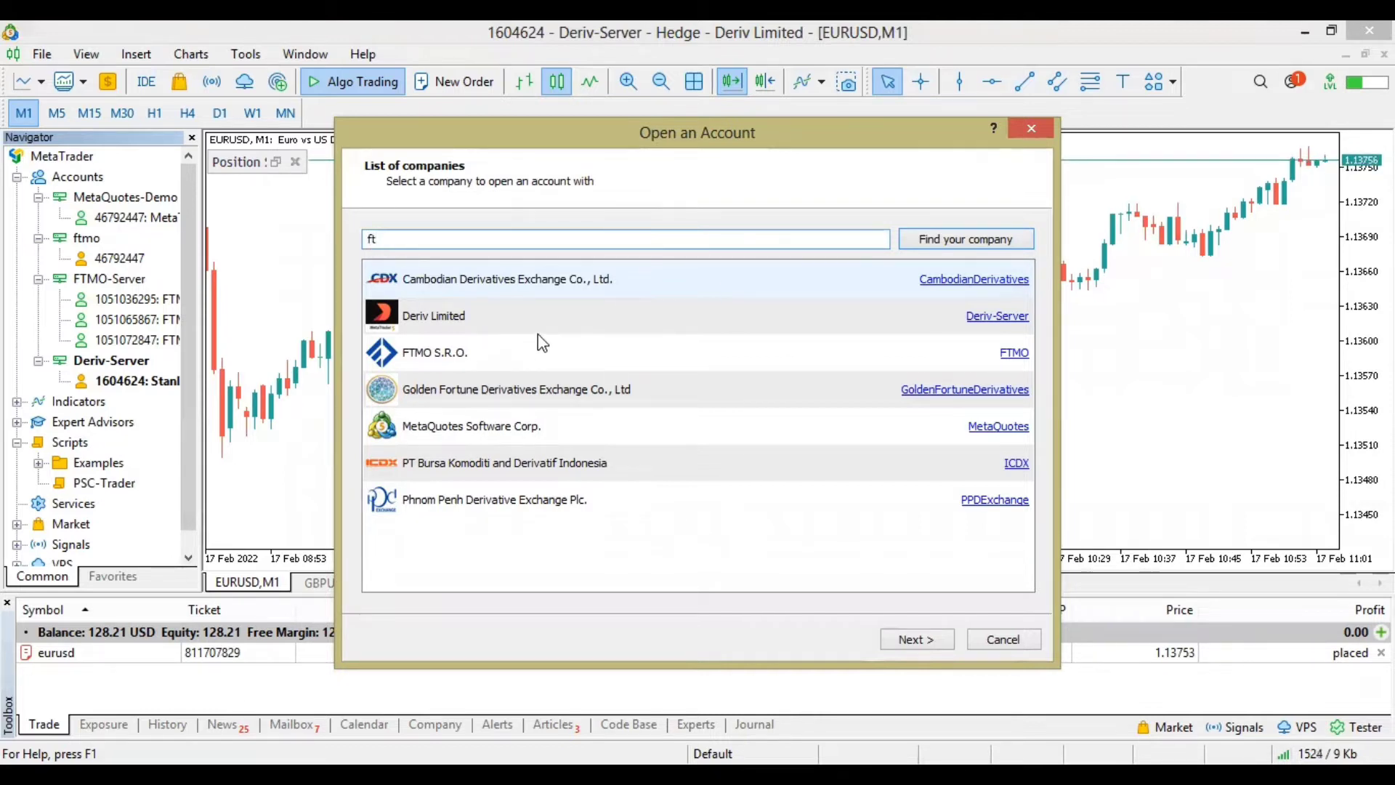
pyautogui.write('der')
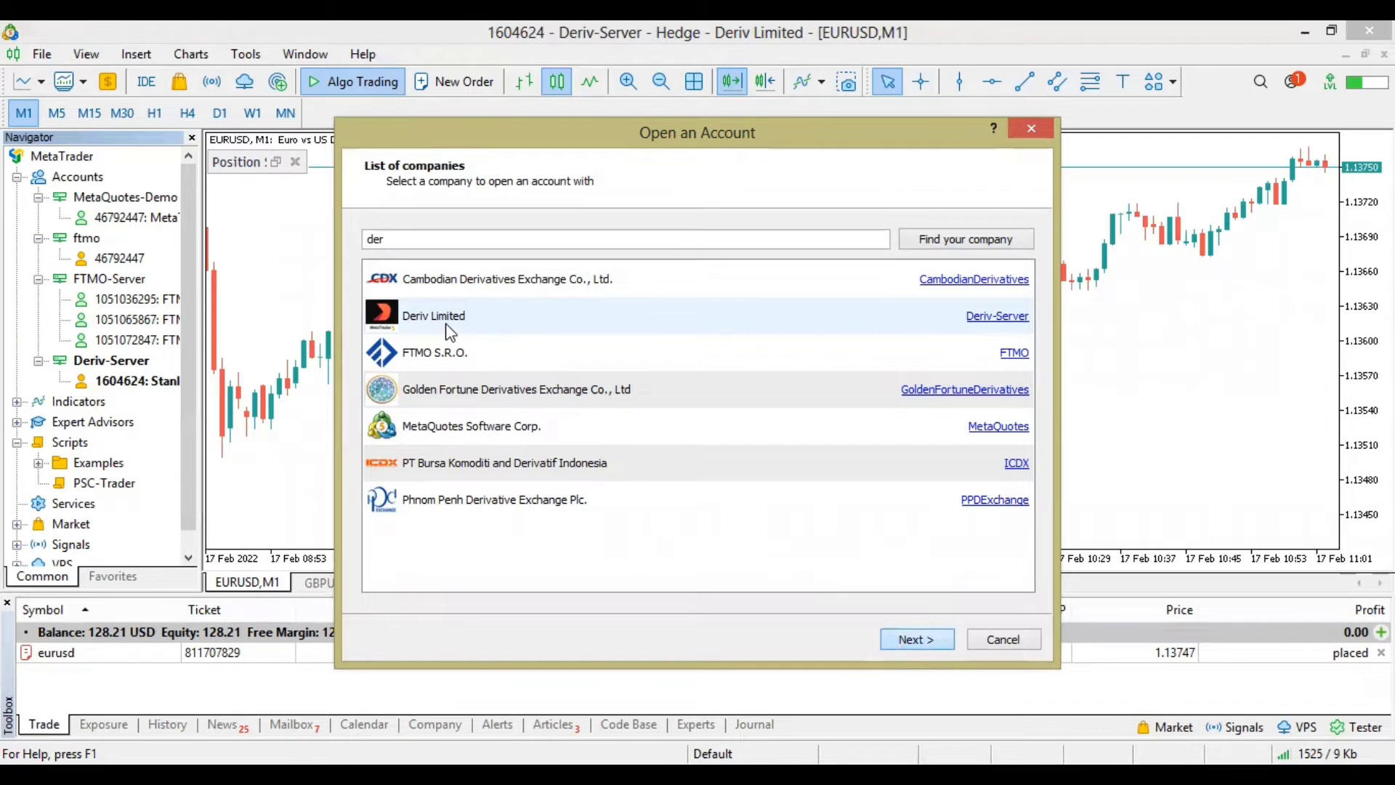
pyautogui.click(1002, 639)
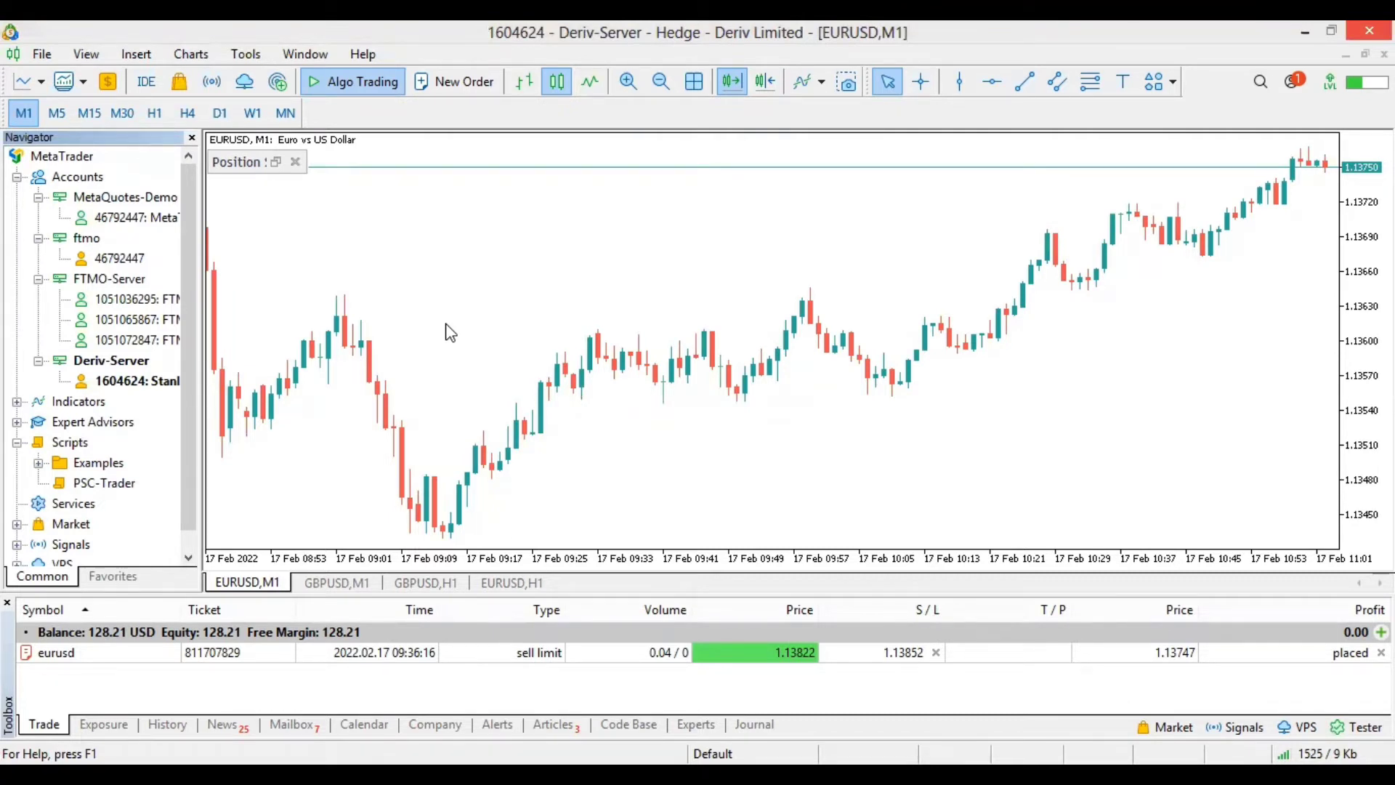
pyautogui.moveTo(730, 282)
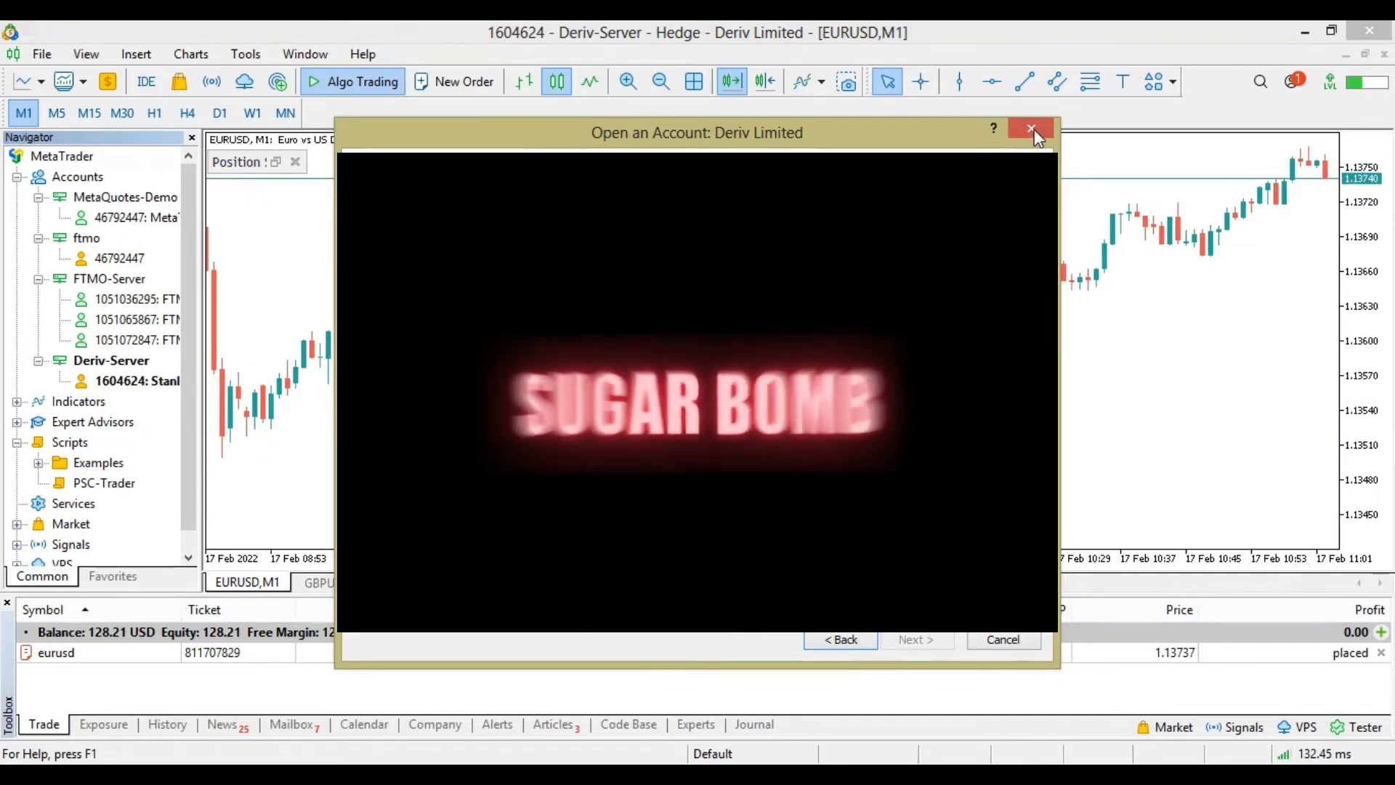
# Close the Open an Account: Deriv Limited dialog back to the chart
pyautogui.click(1030, 129)
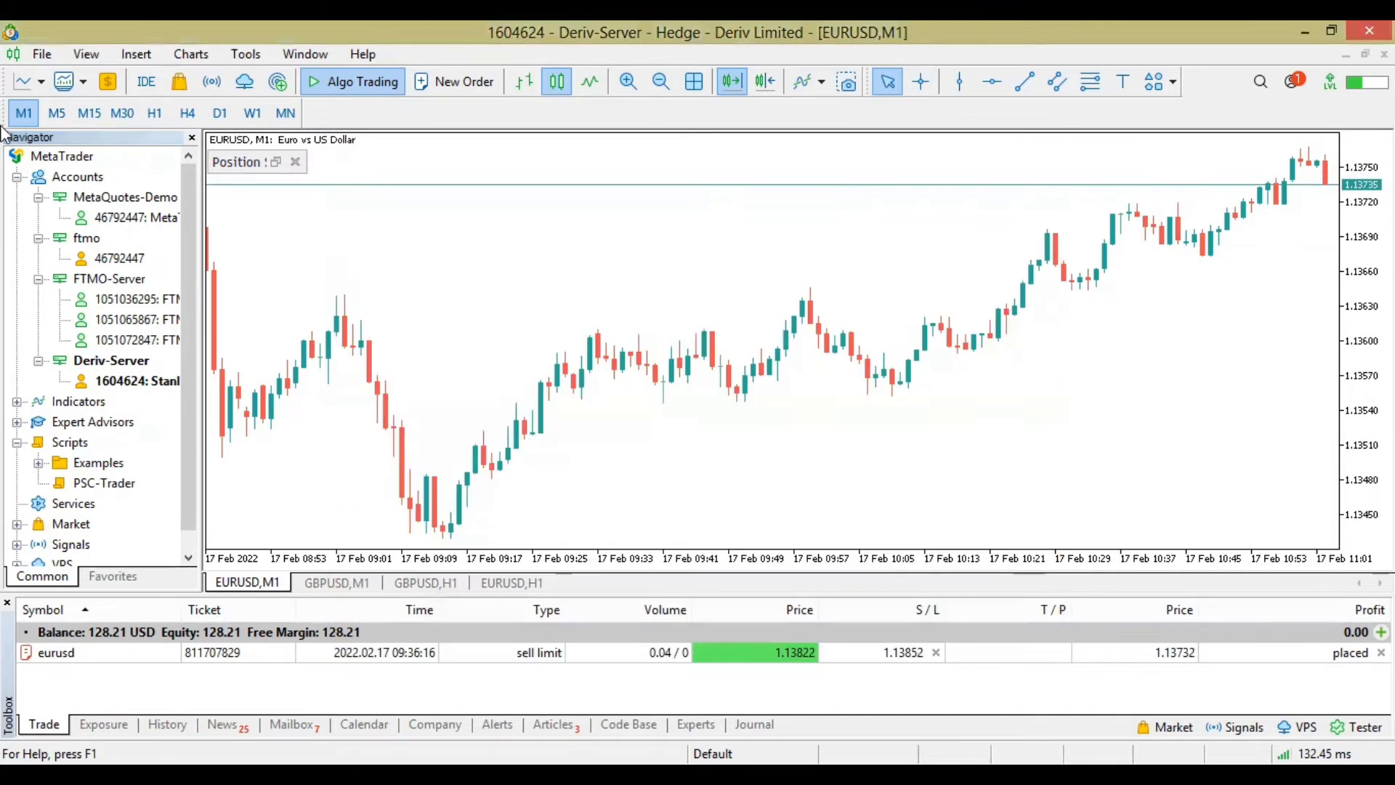
# Relaunch Open an Account and choose Deriv Limited to reach its account-type options
pyautogui.click(41, 54)
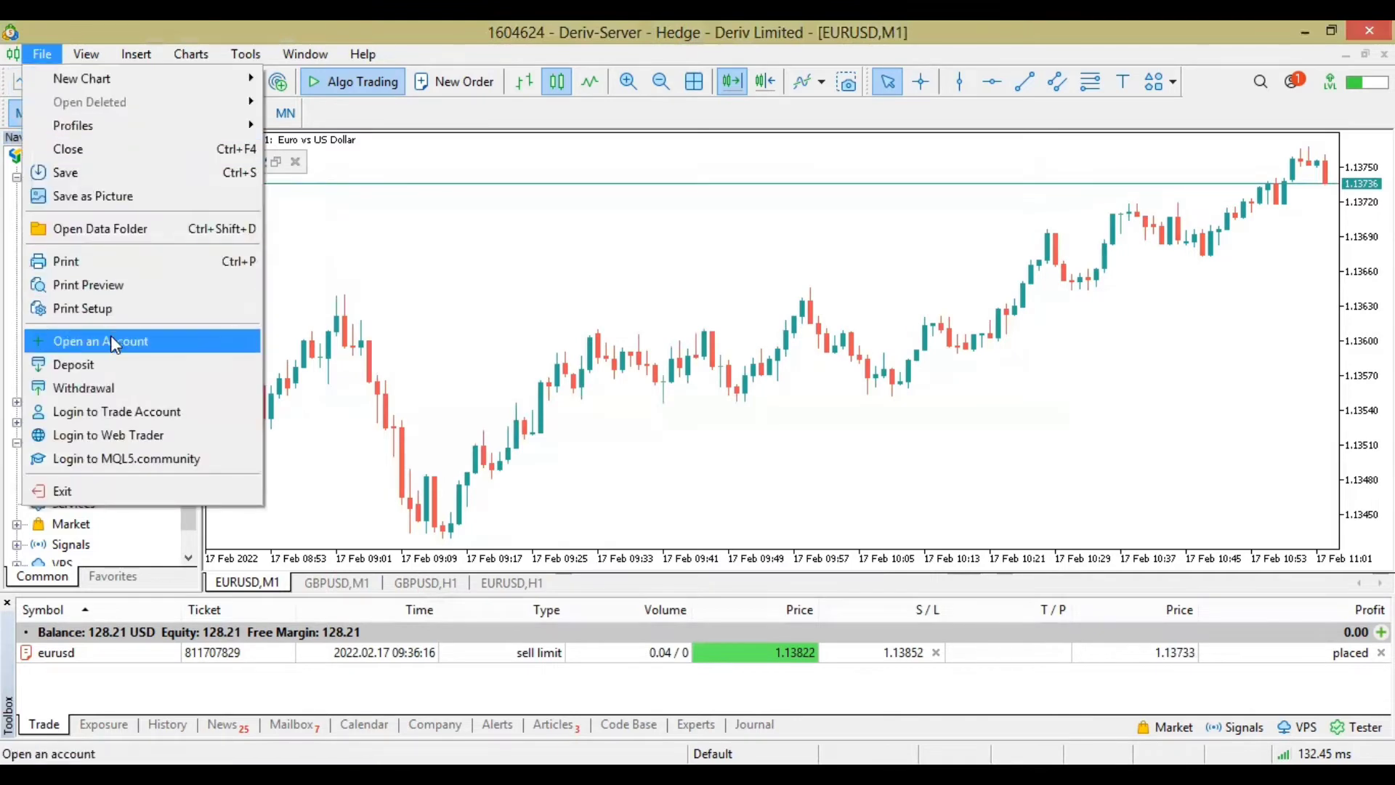
pyautogui.click(100, 340)
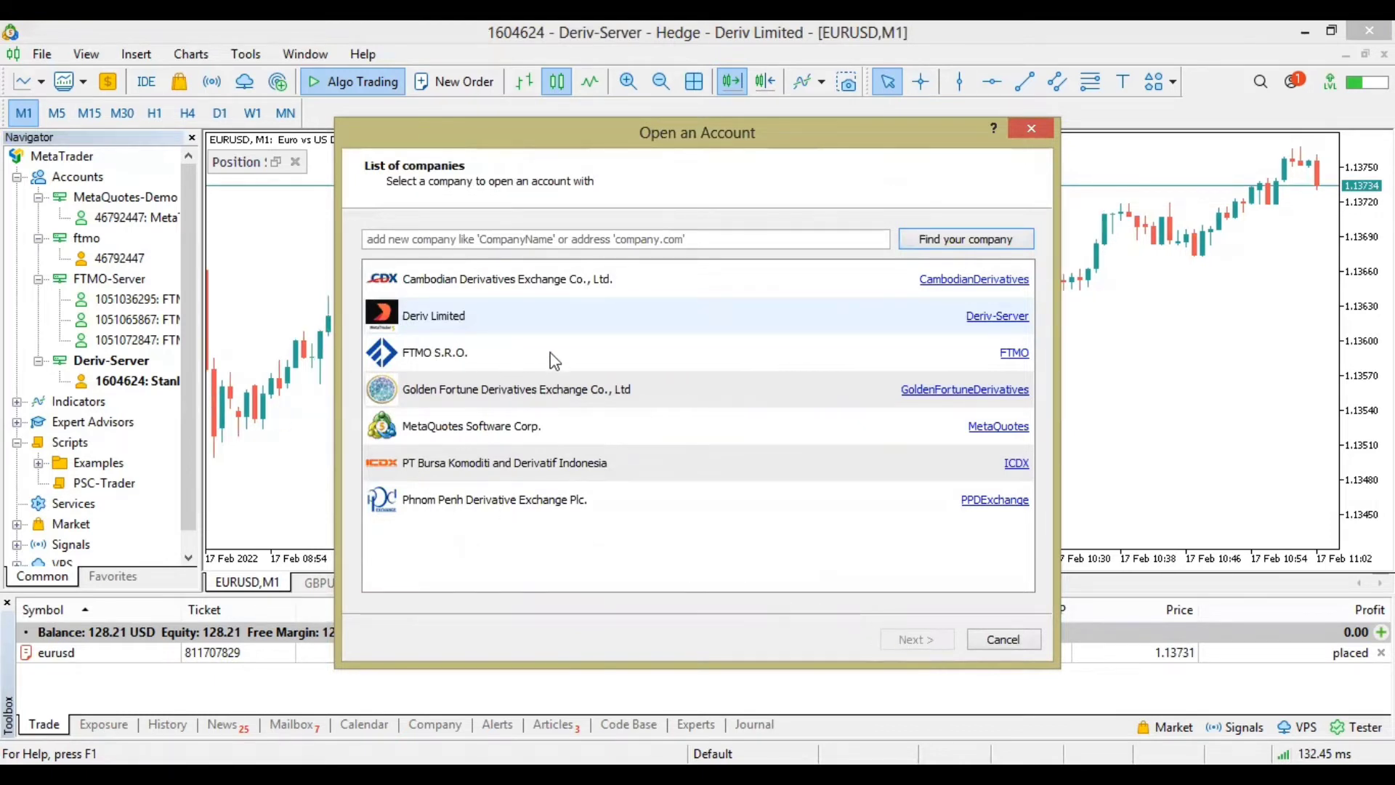
pyautogui.click(433, 316)
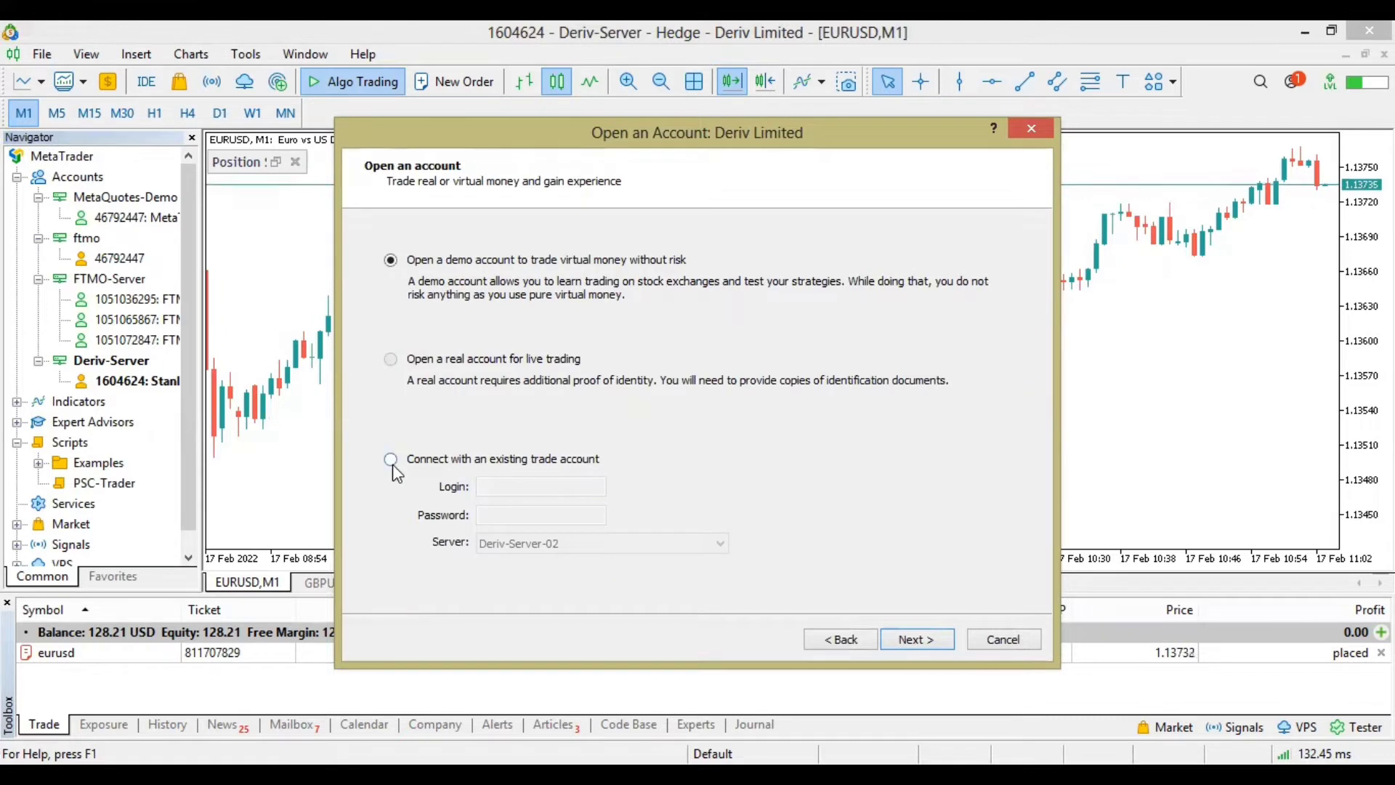
# Choose 'Connect with an existing trade account', enter login 1a0, then reach the password and server fields
pyautogui.click(391, 457)
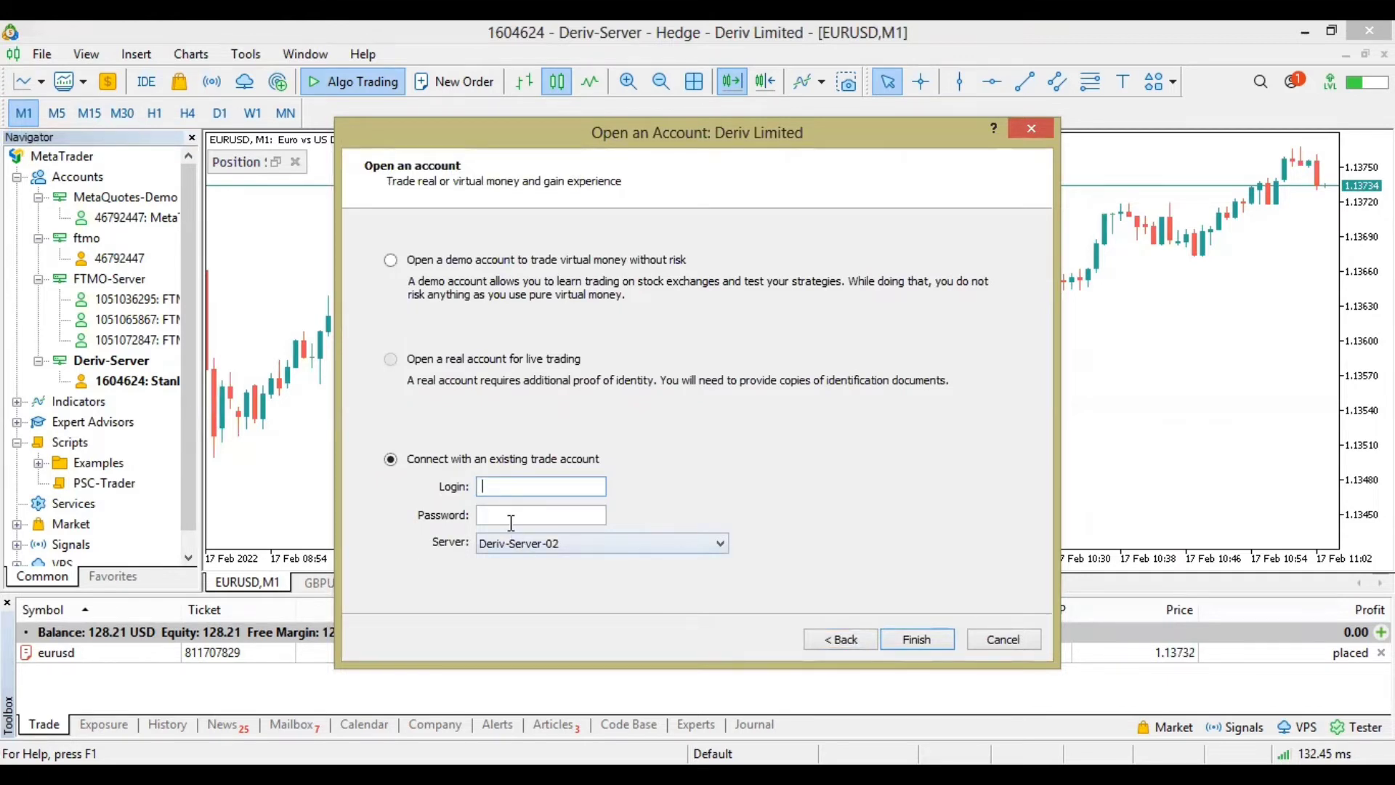
pyautogui.write('1')
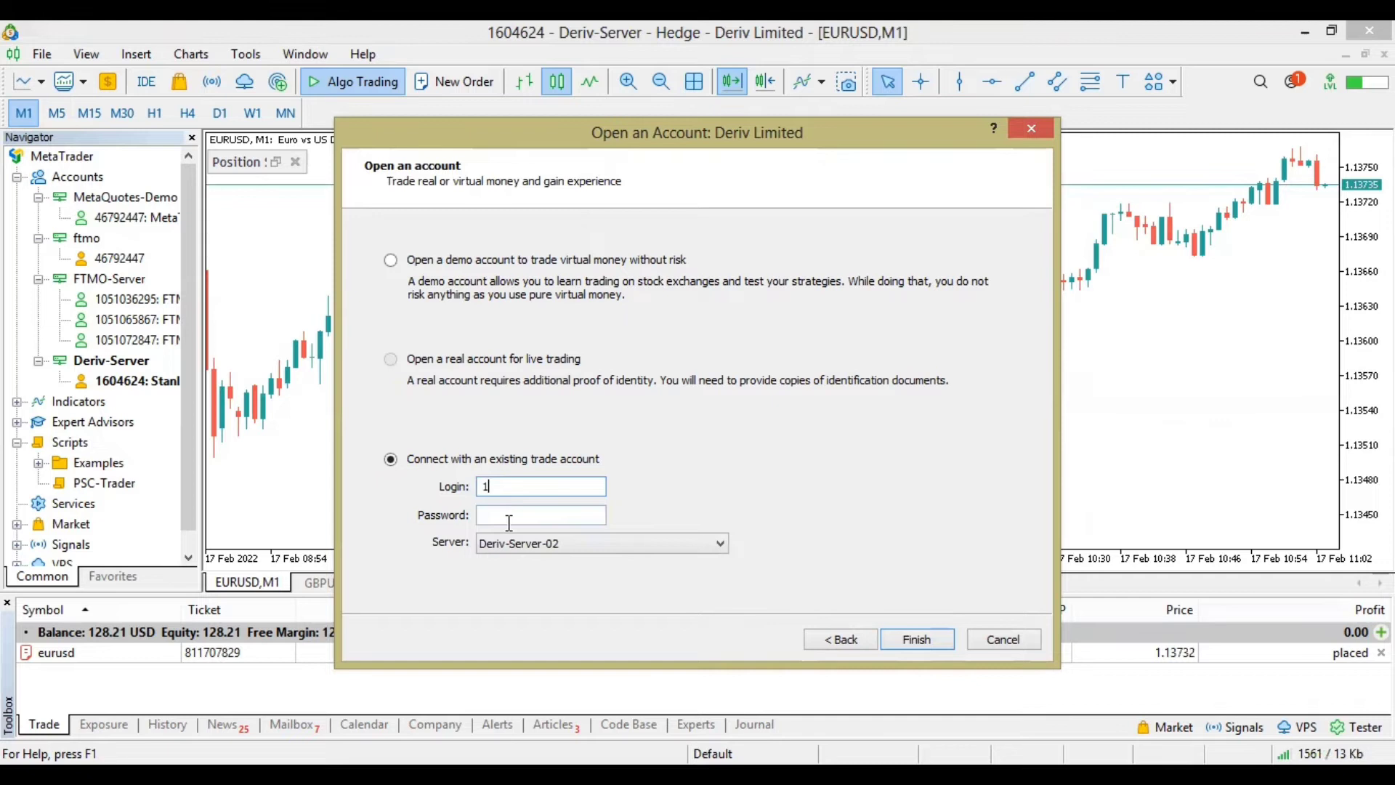
pyautogui.write('a')
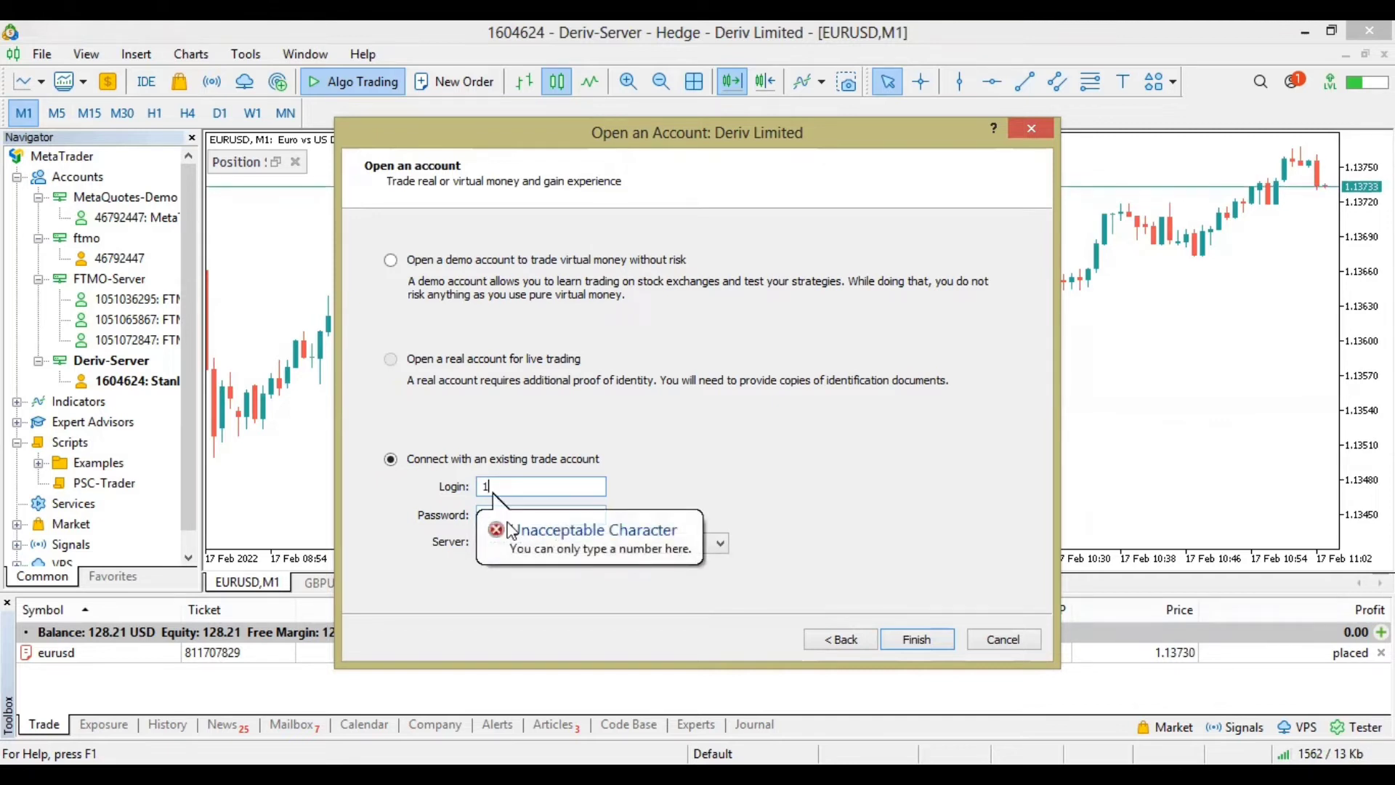
pyautogui.write('06')
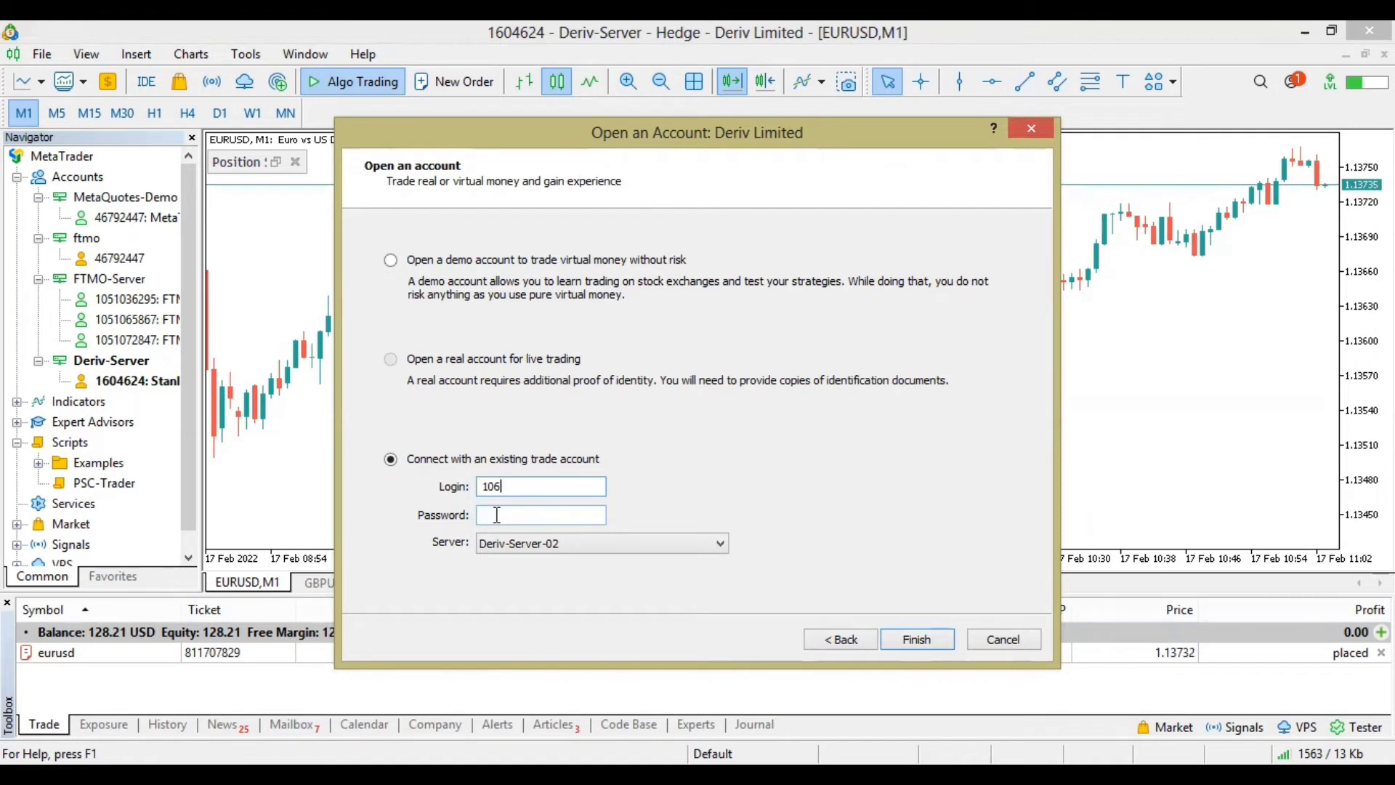
pyautogui.click(540, 514)
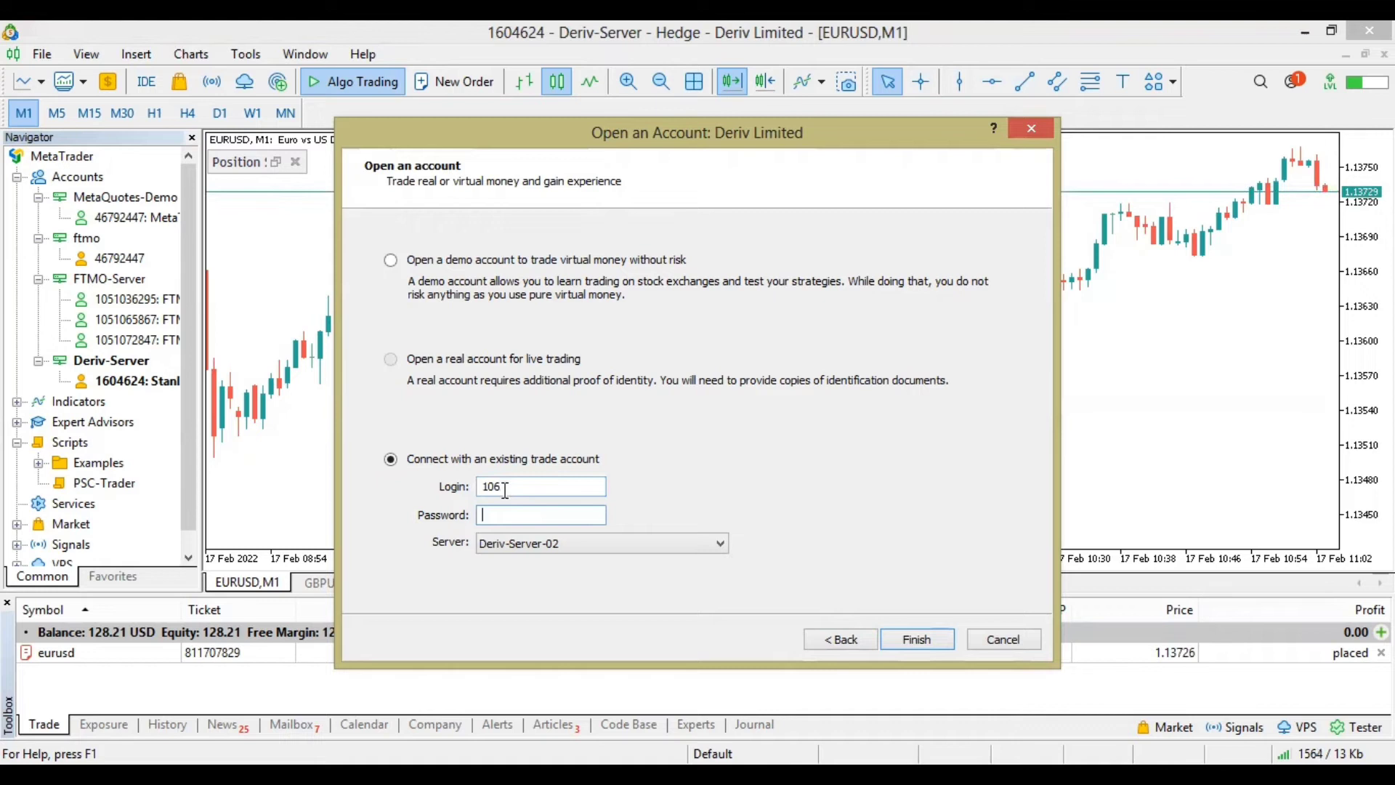
pyautogui.click(541, 515)
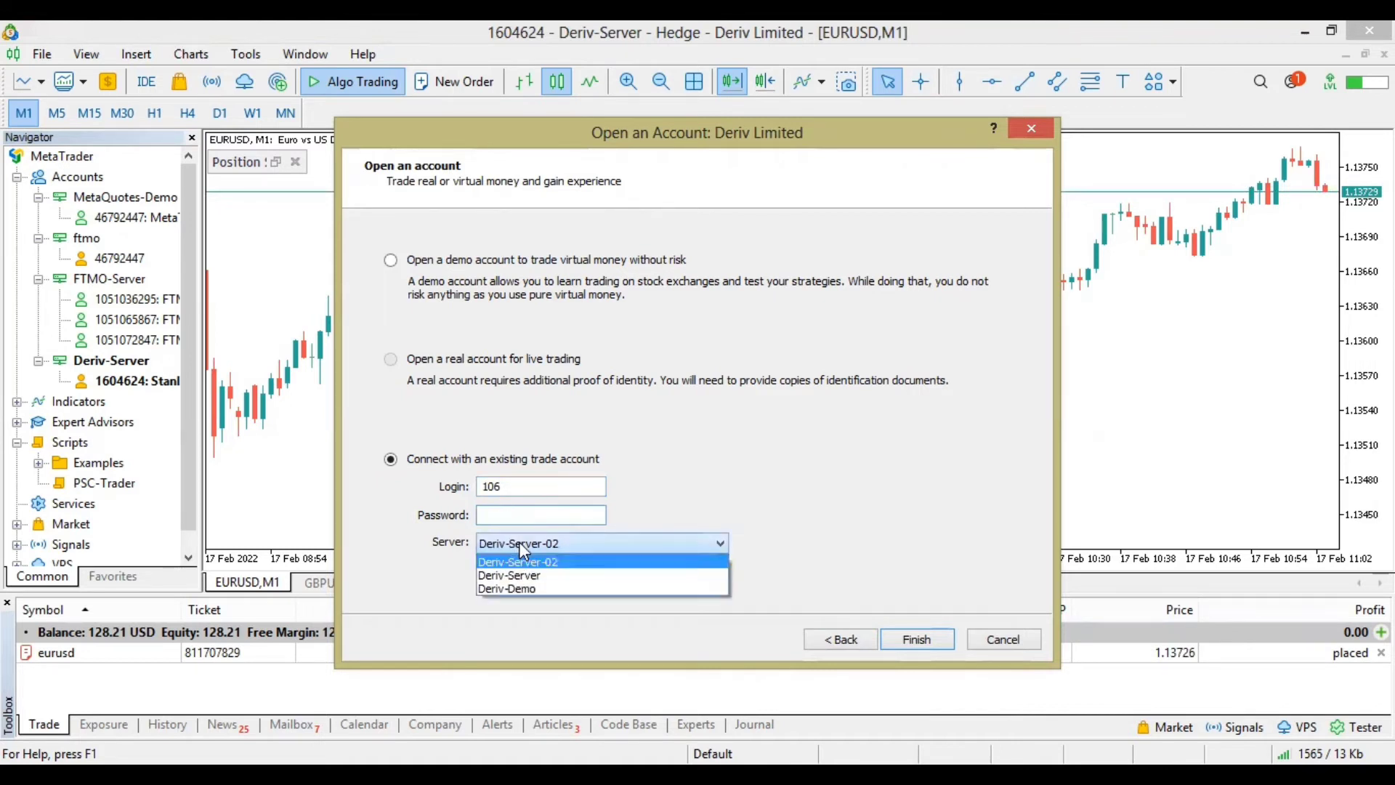
pyautogui.moveTo(558, 575)
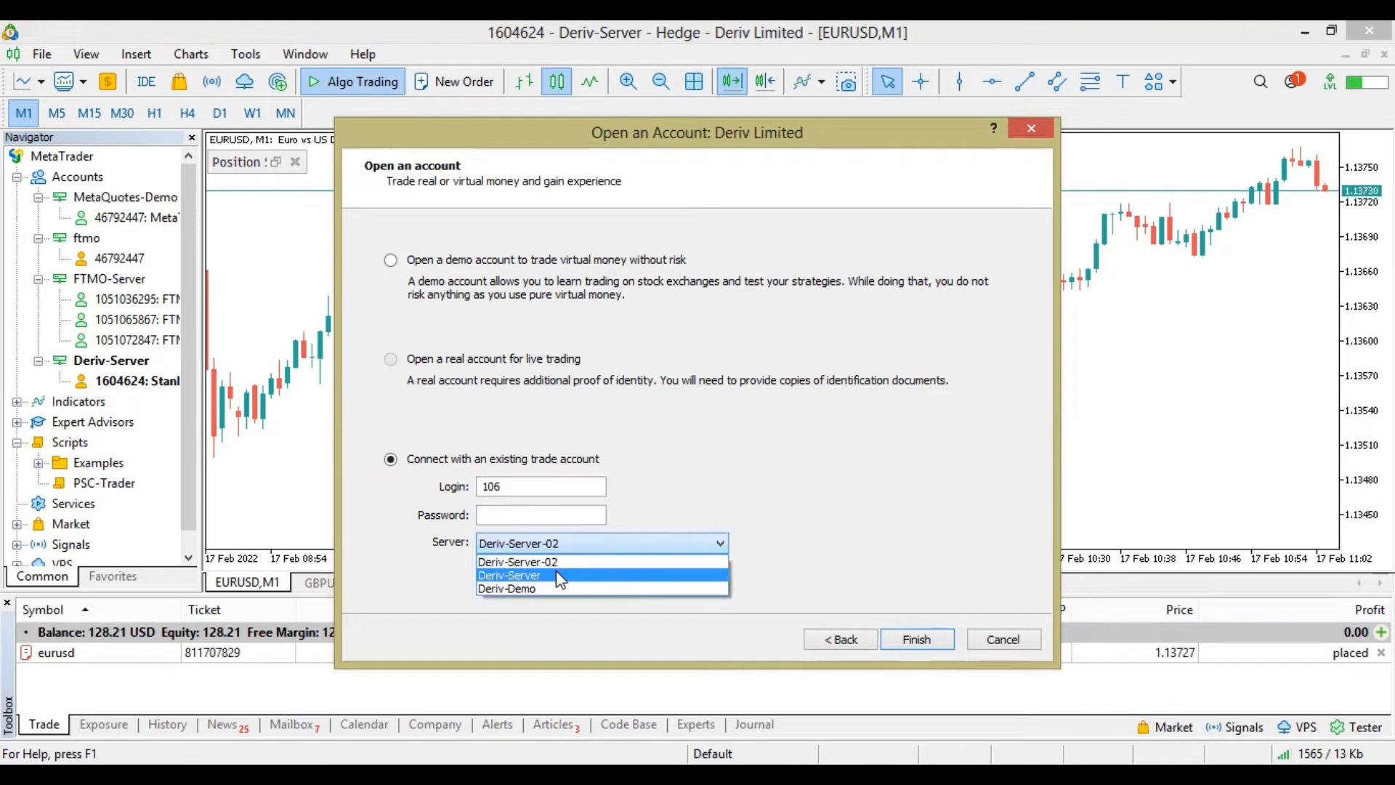
pyautogui.moveTo(507, 588)
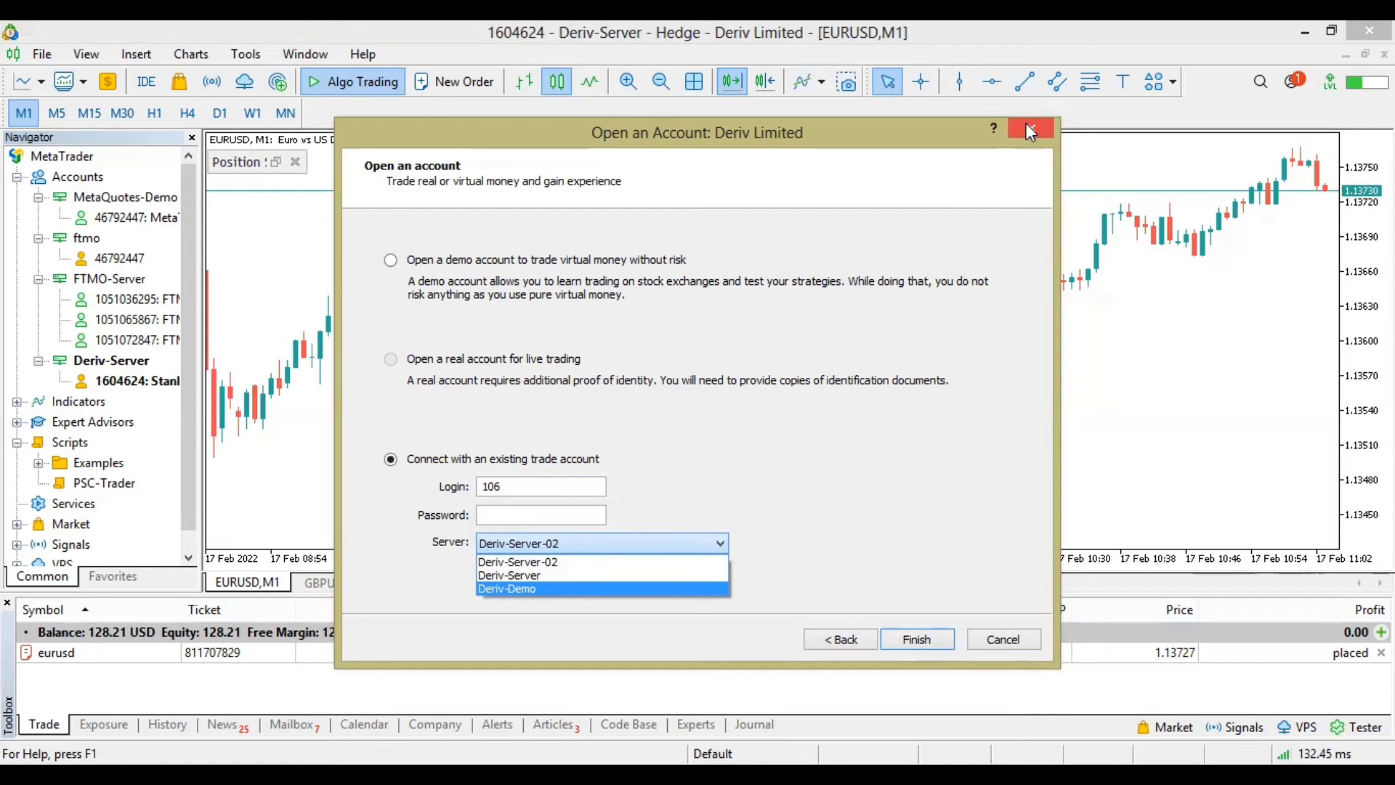
# Close the Deriv account wizard without finishing the connection
pyautogui.click(1028, 129)
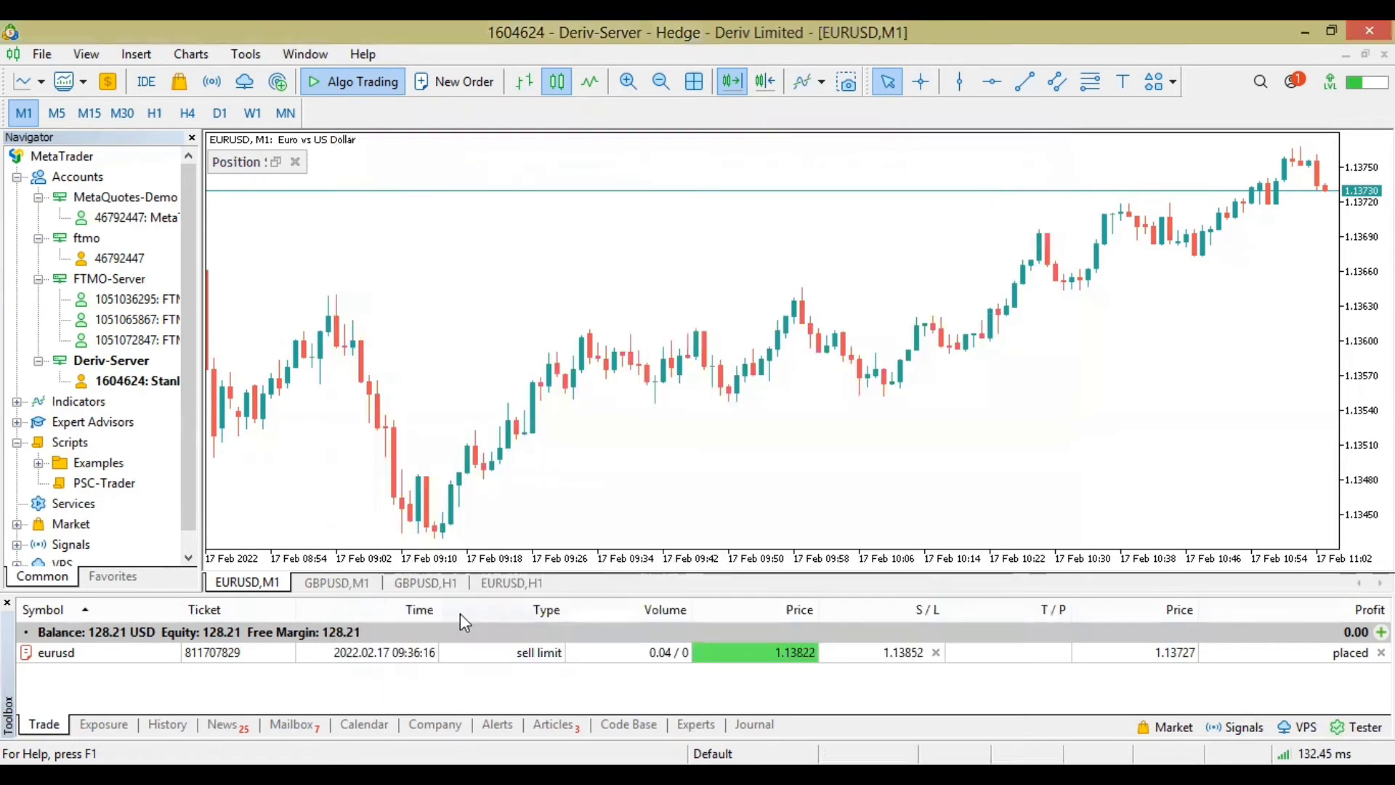
# Show the Exposure tab, then the History of past EURUSD trades in the Toolbox
pyautogui.click(103, 724)
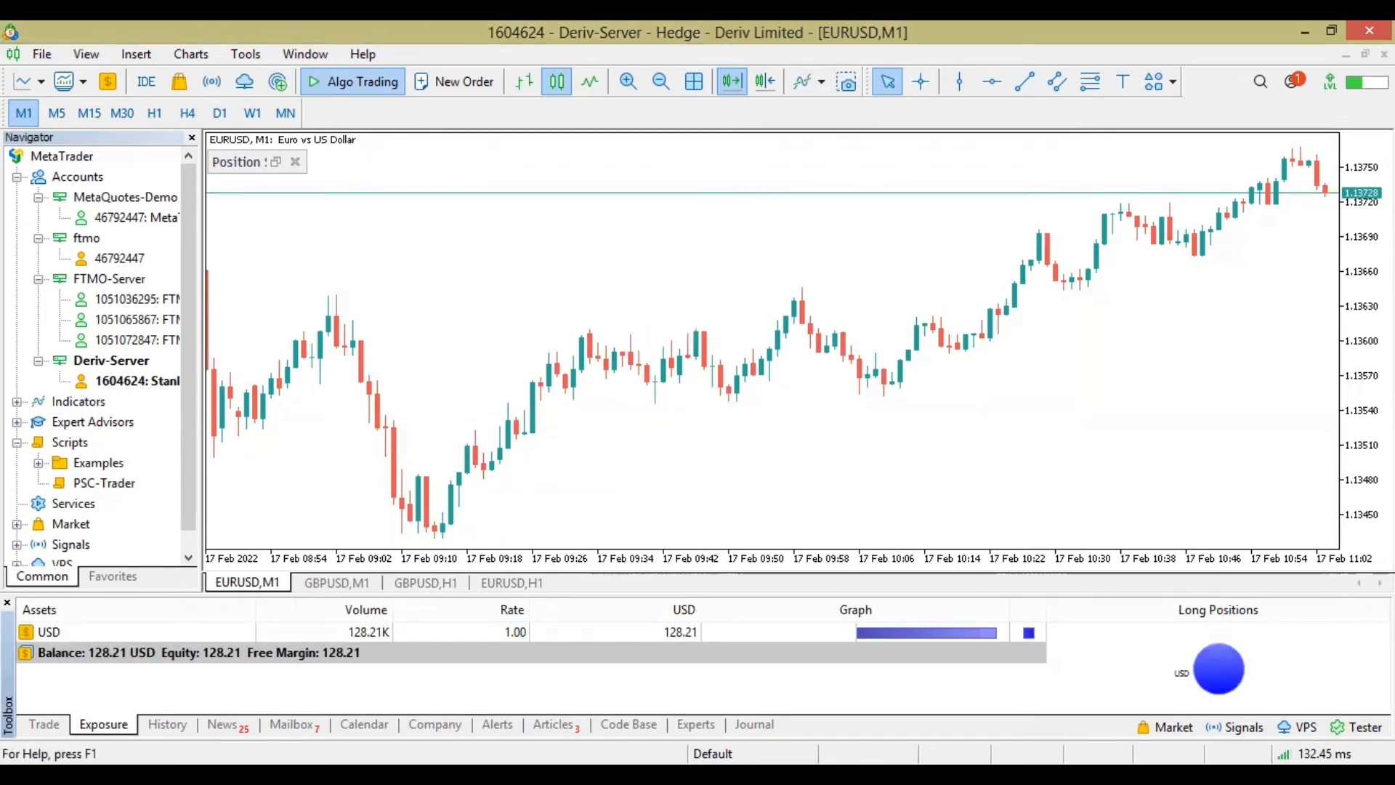
pyautogui.click(166, 723)
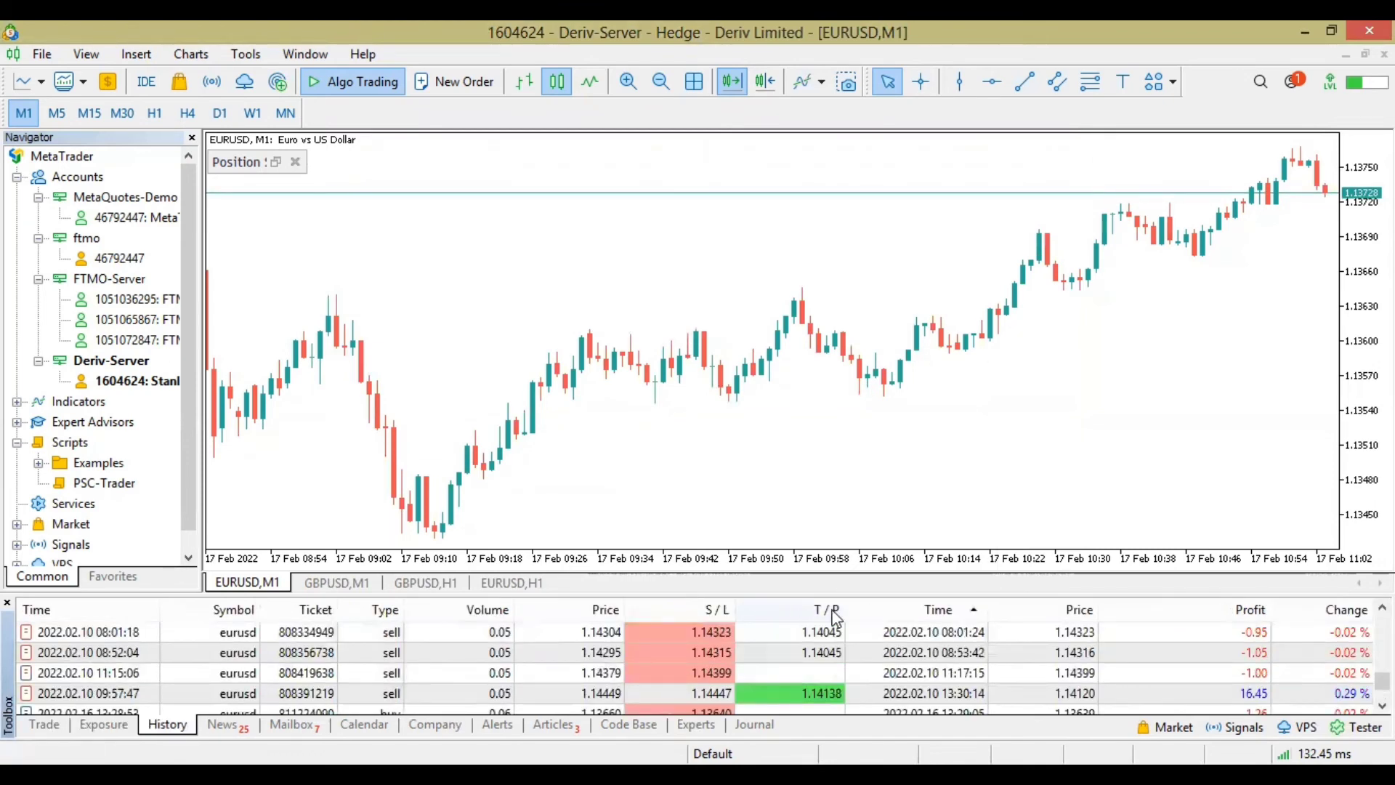